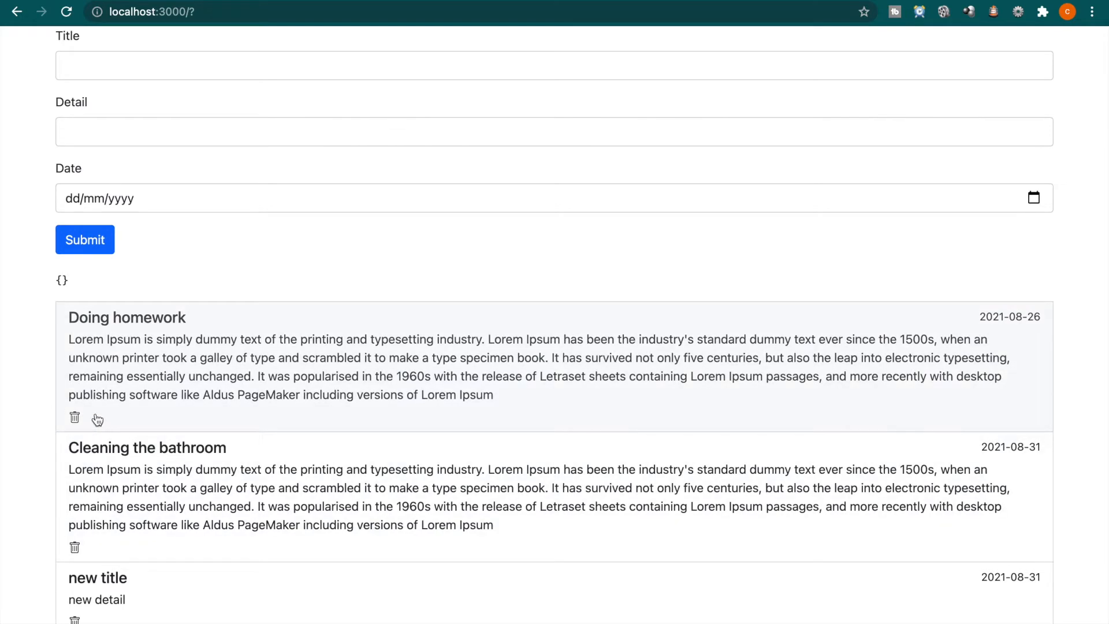
pyautogui.moveTo(87, 417)
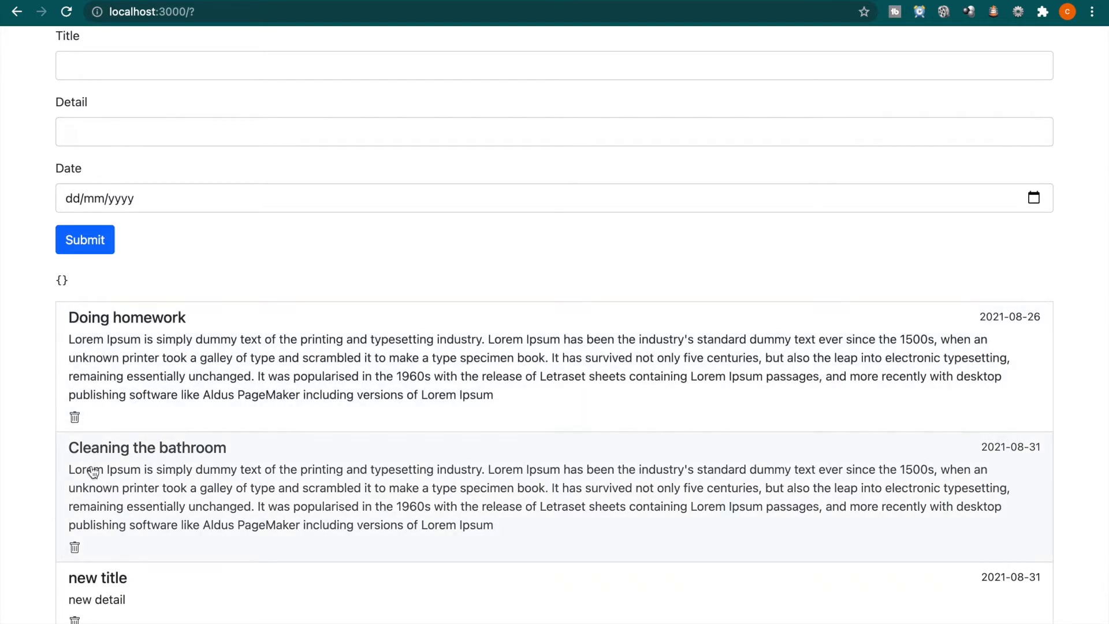
pyautogui.moveTo(257, 451)
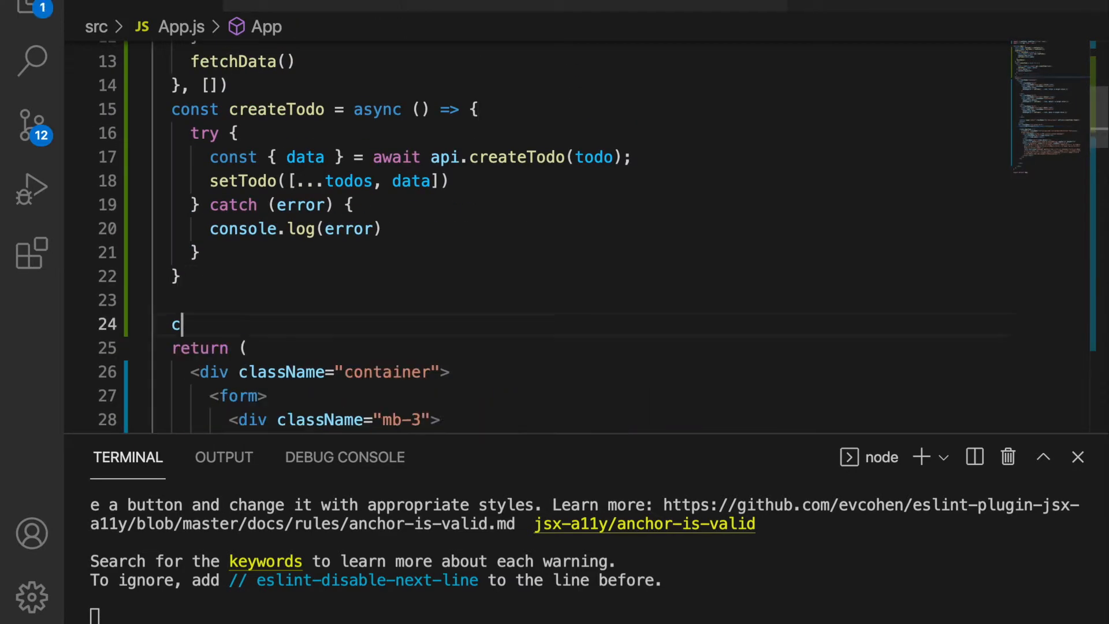
# - Declare const deleteTodo = async (id) => { } that awaits api.deleteTodo(id)
pyautogui.write('onst deleteTodo = async(i')
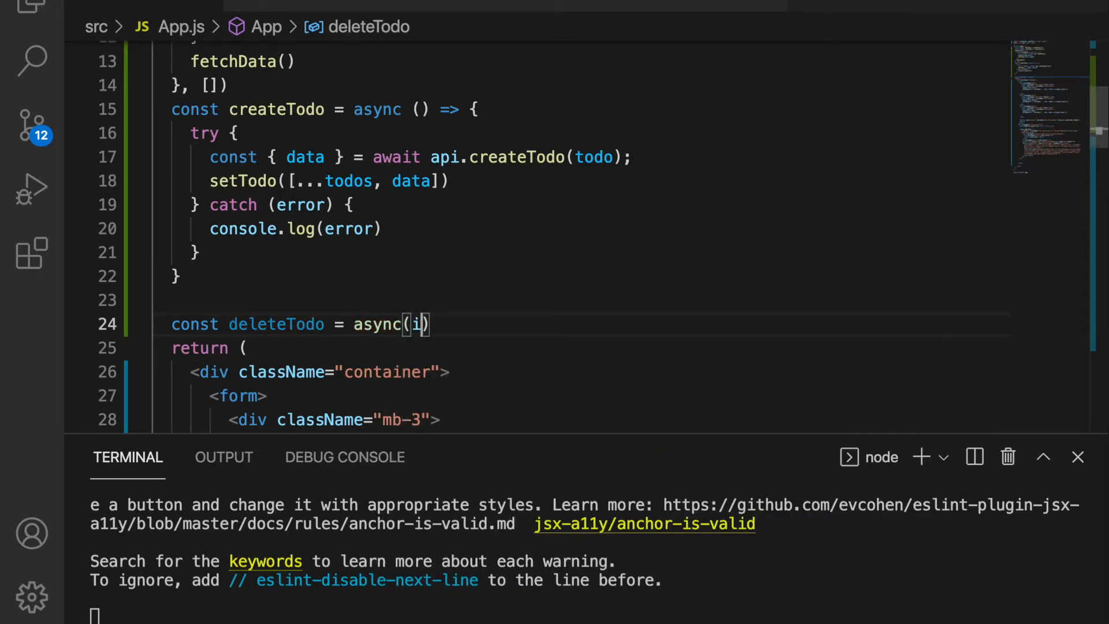
pyautogui.write('d)=>')
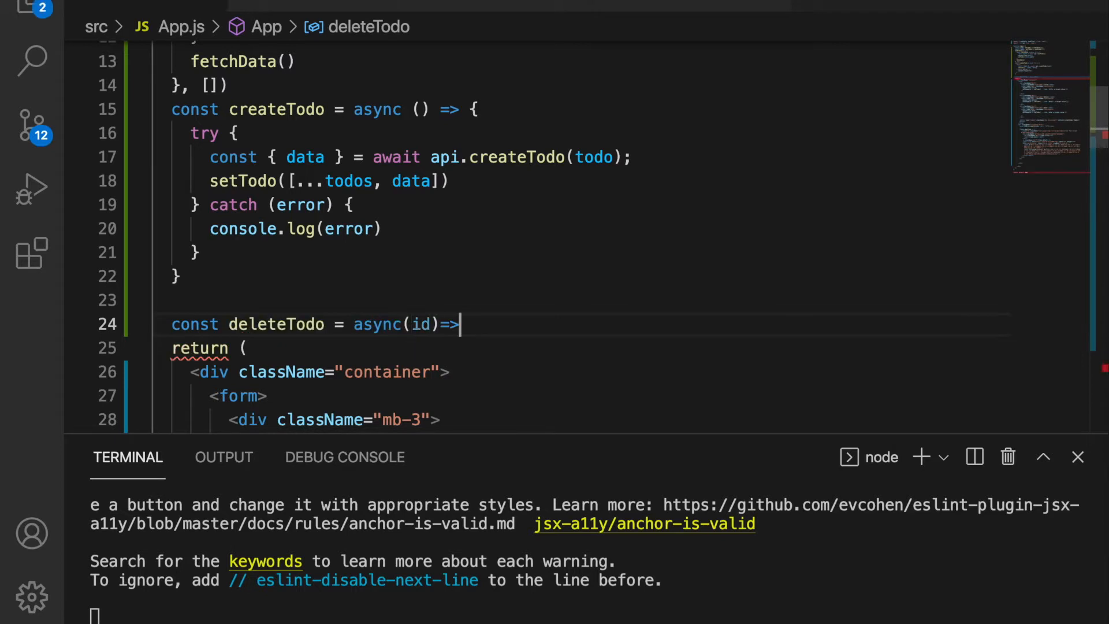
pyautogui.write('{}')
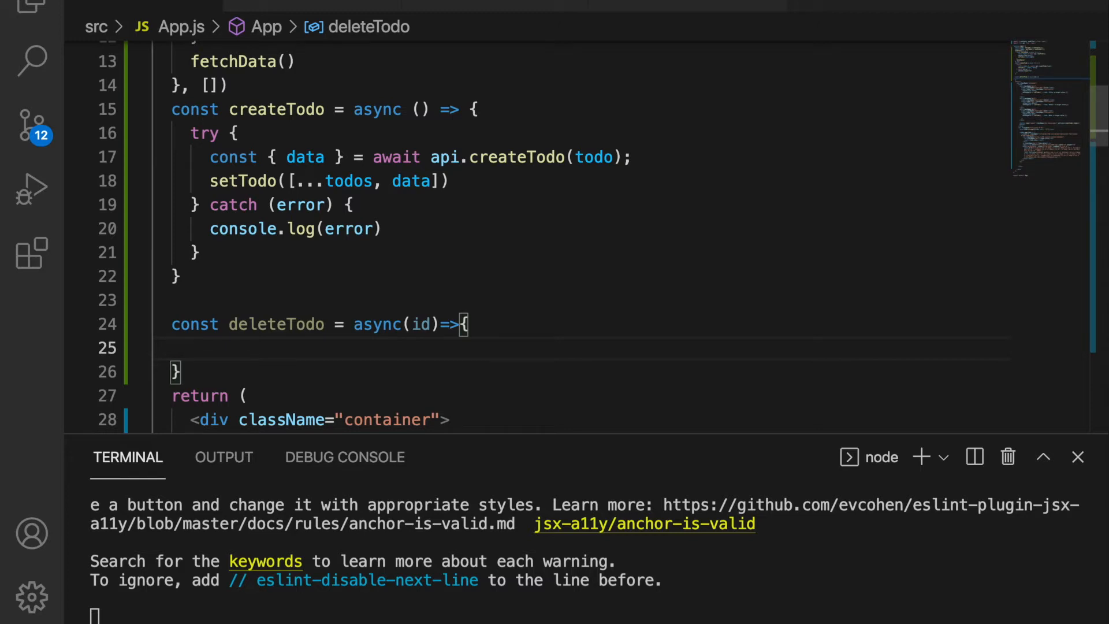
pyautogui.write('await')
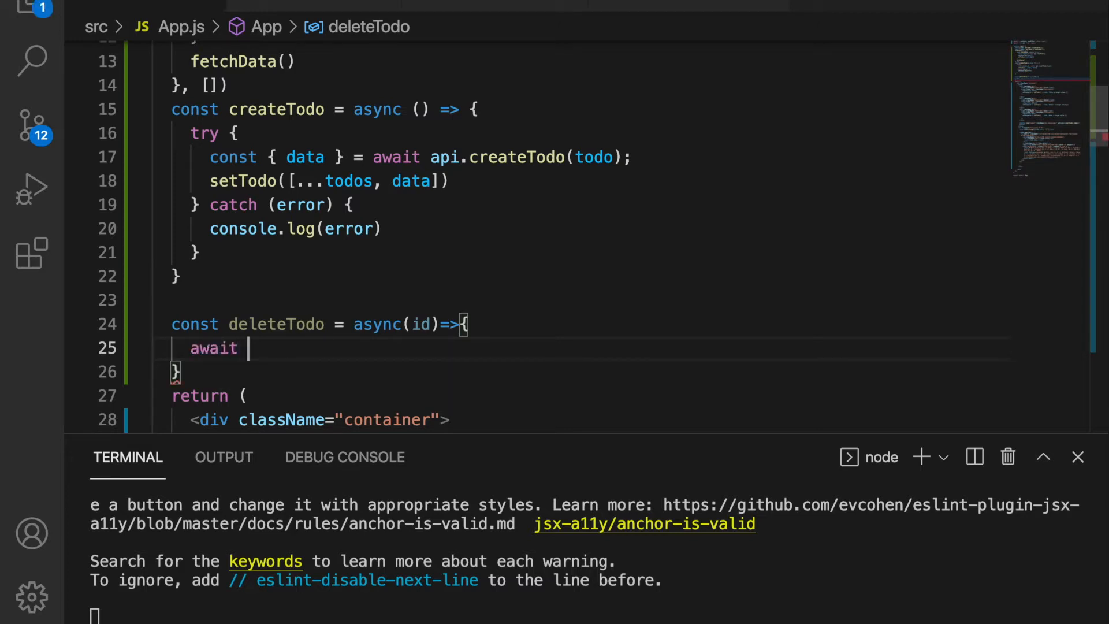
pyautogui.write('api.deleteTodo')
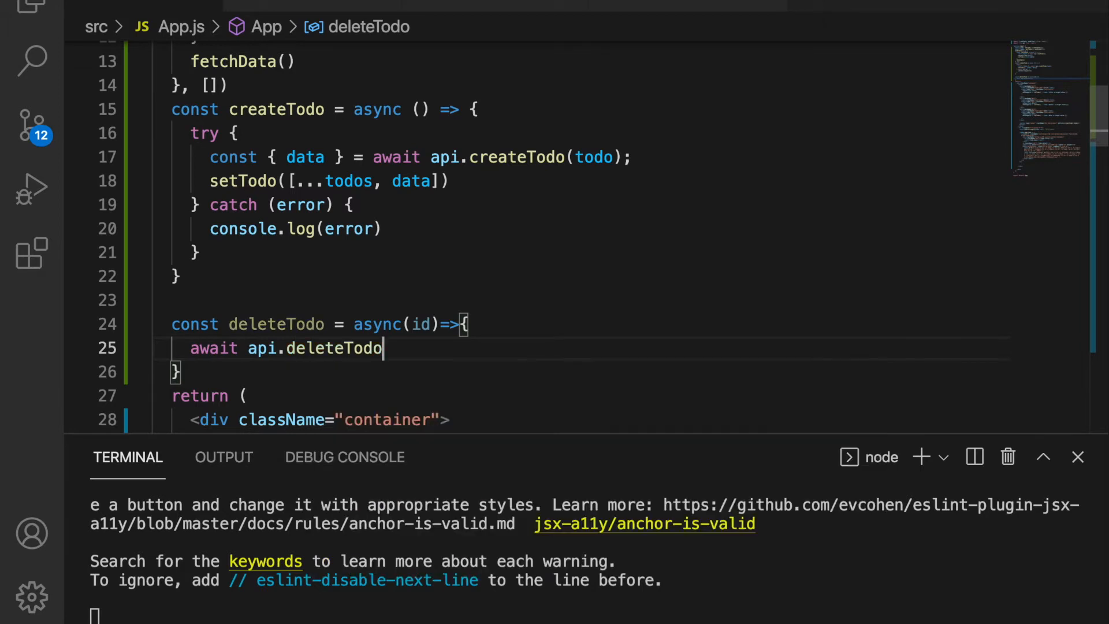
pyautogui.write('(id);')
pyautogui.write('const result =')
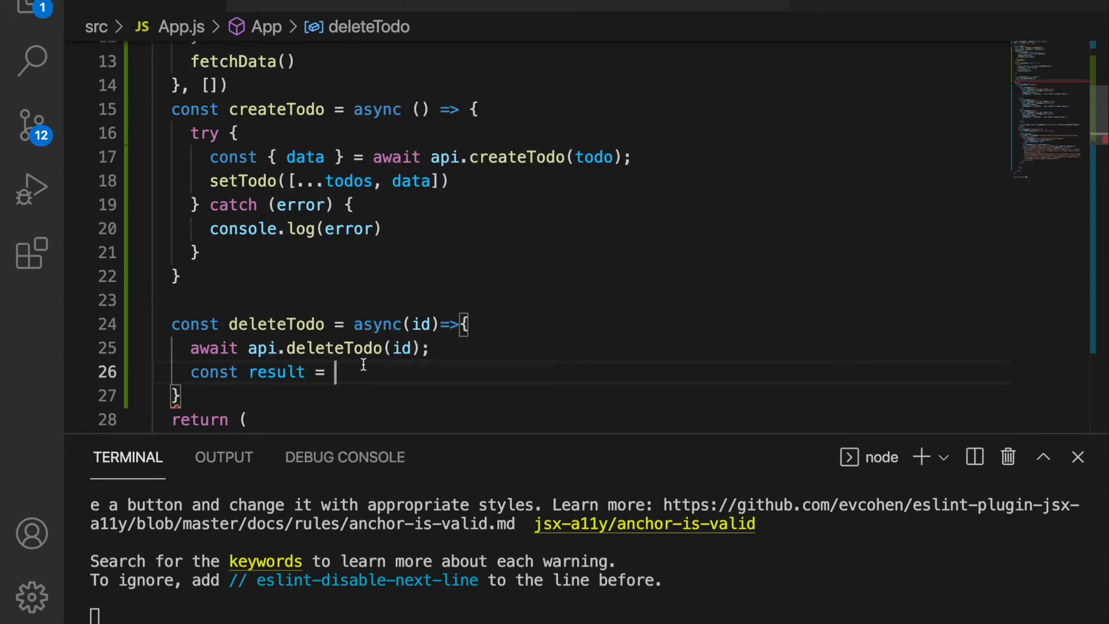
# - Inside deleteTodo, await api.readTodos() and pass result.data to setTodos
pyautogui.write('await')
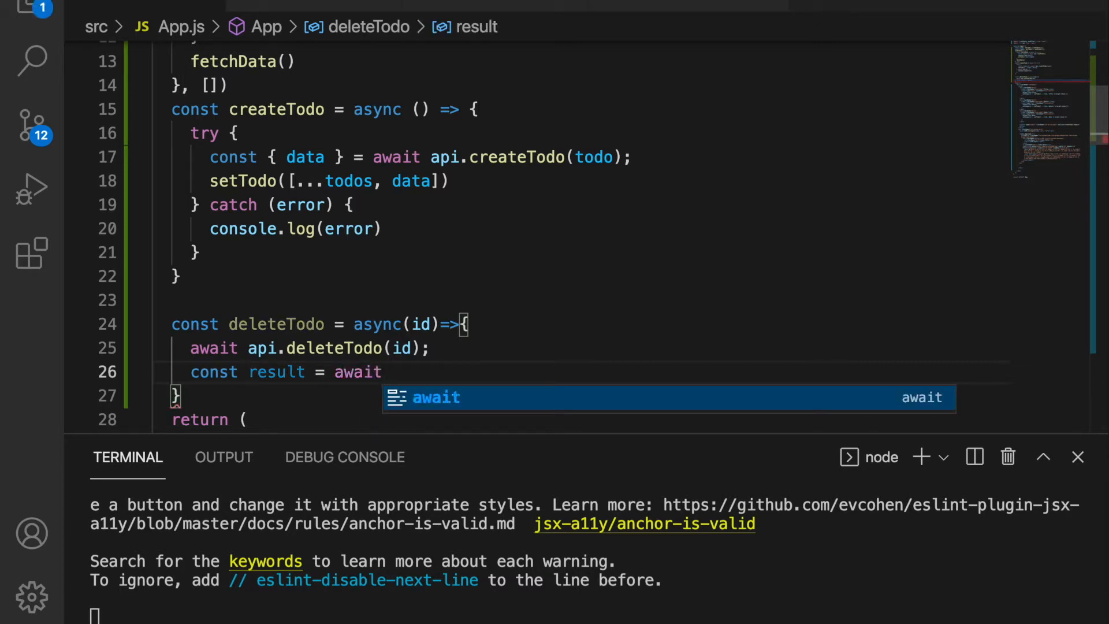
pyautogui.write('api.readTodos(),')
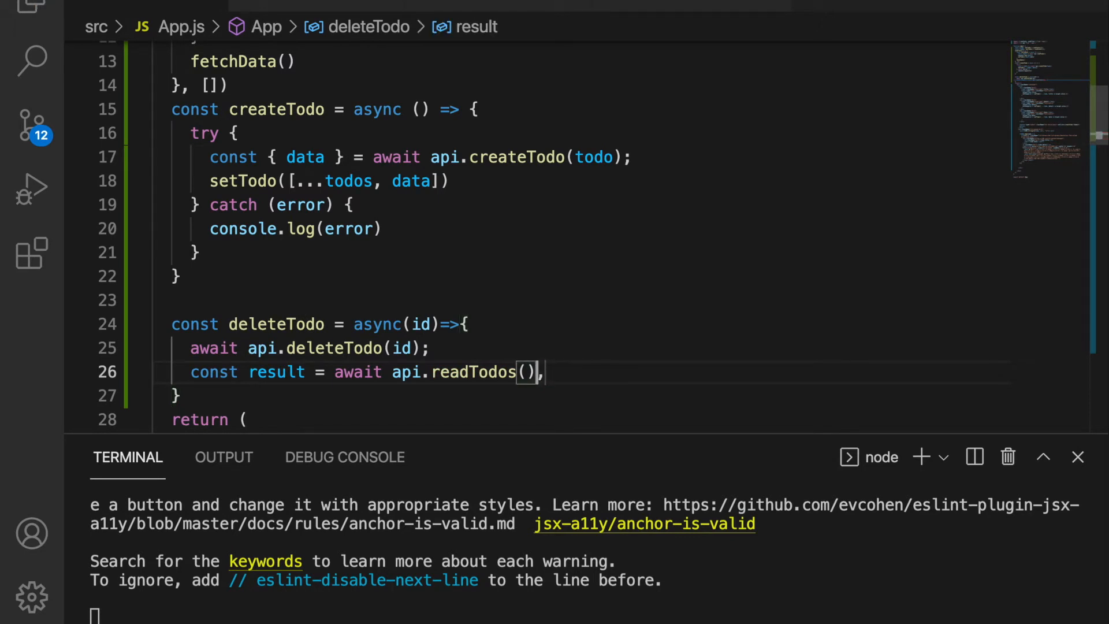
pyautogui.write('setTodos(result.data)')
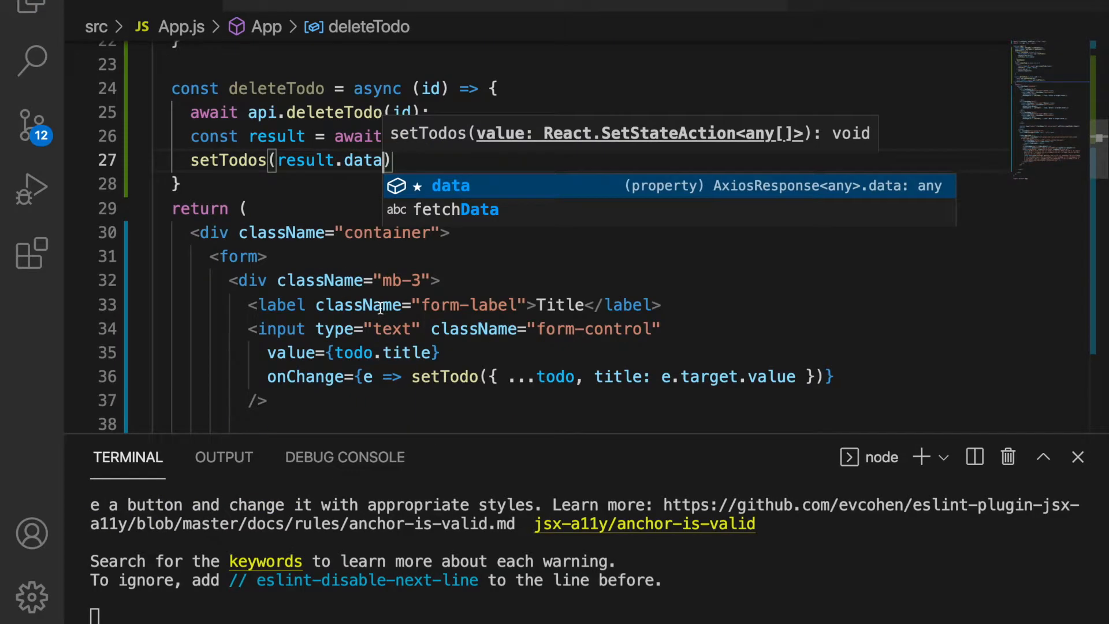
# - Add onClick={deleteTodo} to the element wrapping each todo's trash icon in todos.map
pyautogui.scroll(-3)
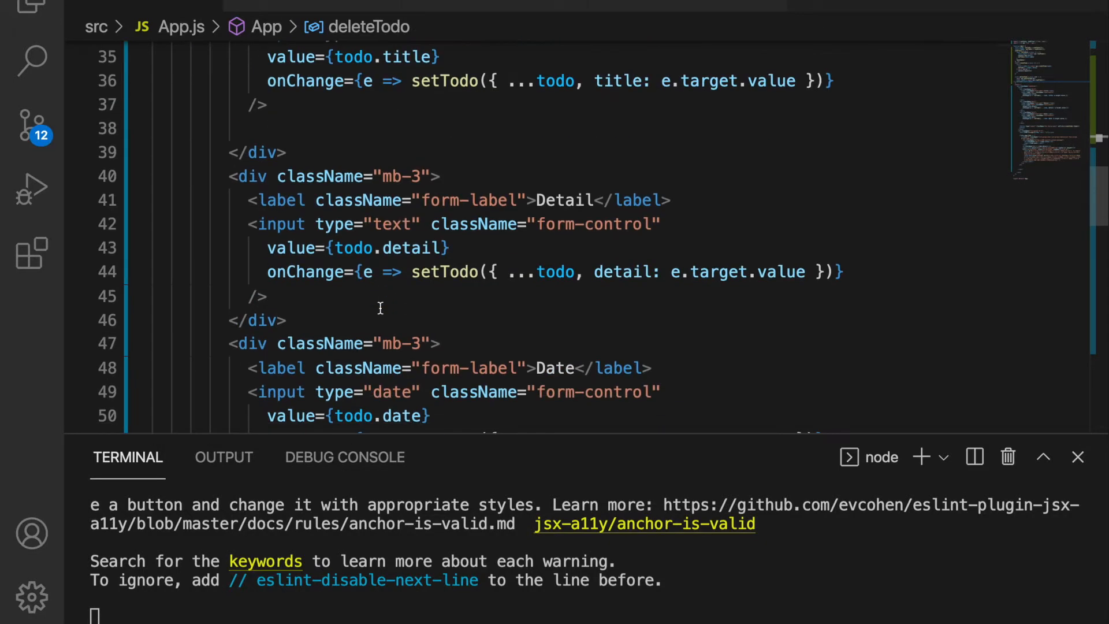
pyautogui.scroll(-3)
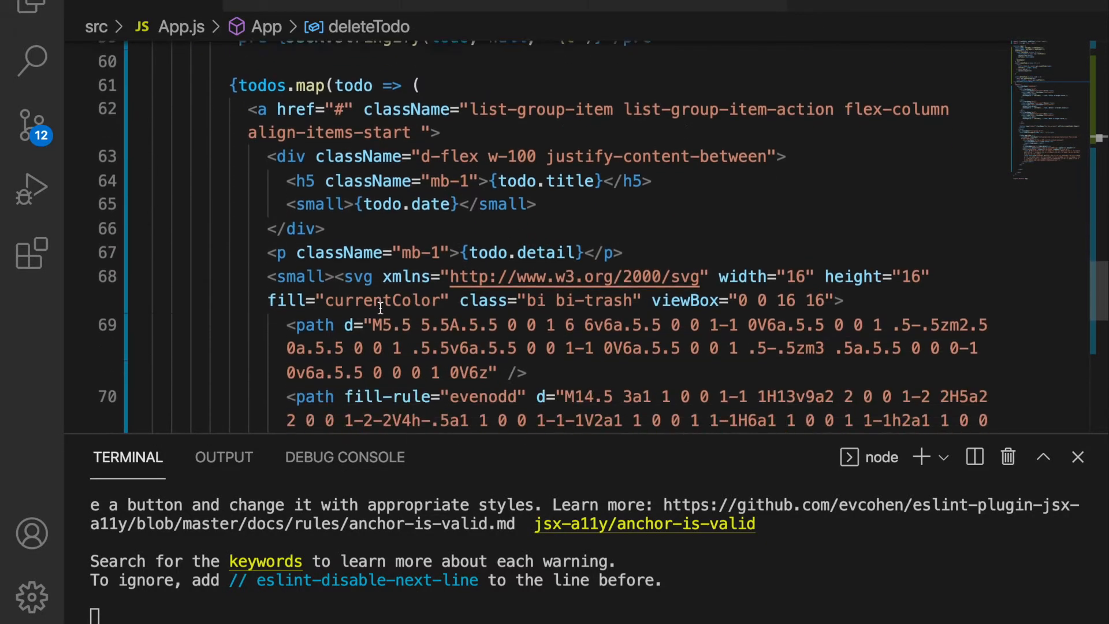
pyautogui.write('onClick={deleteTodo')
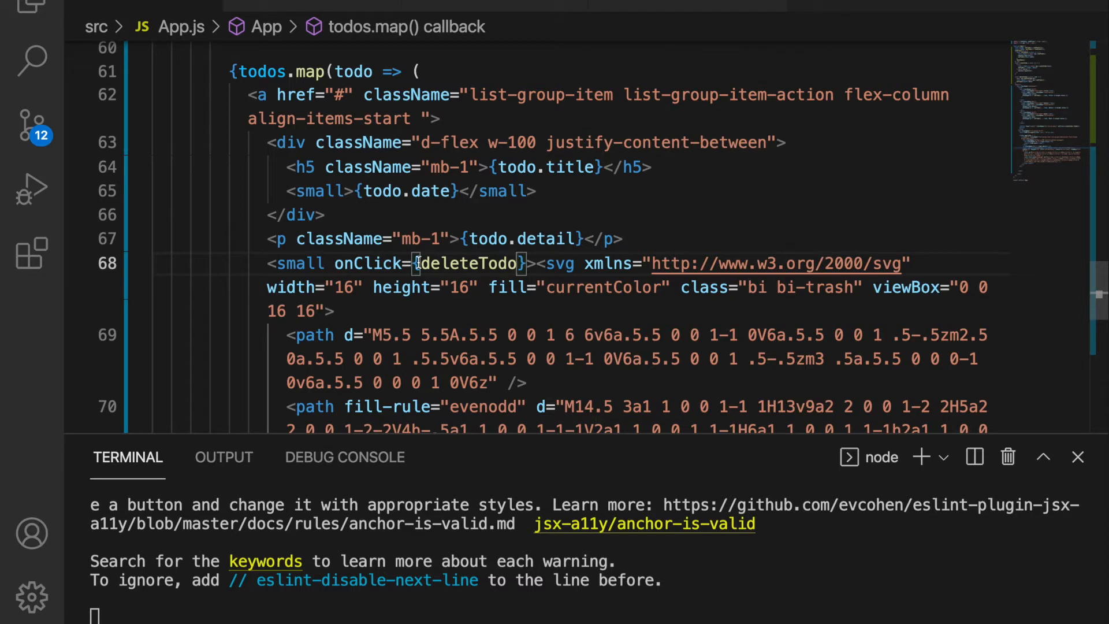
pyautogui.doubleClick(467, 264)
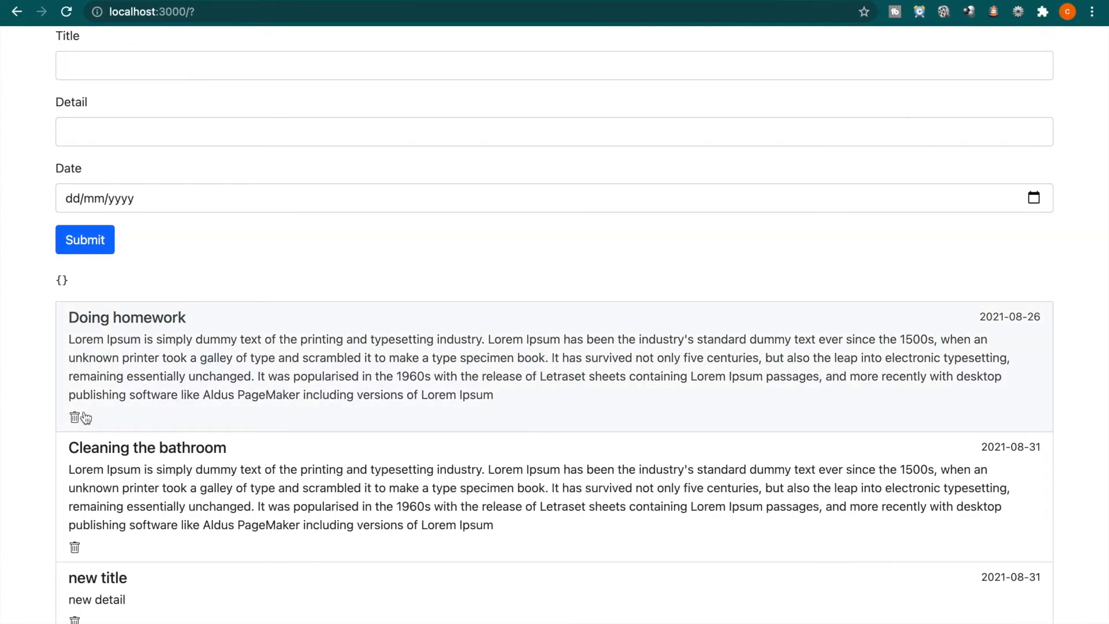
pyautogui.moveTo(75, 617)
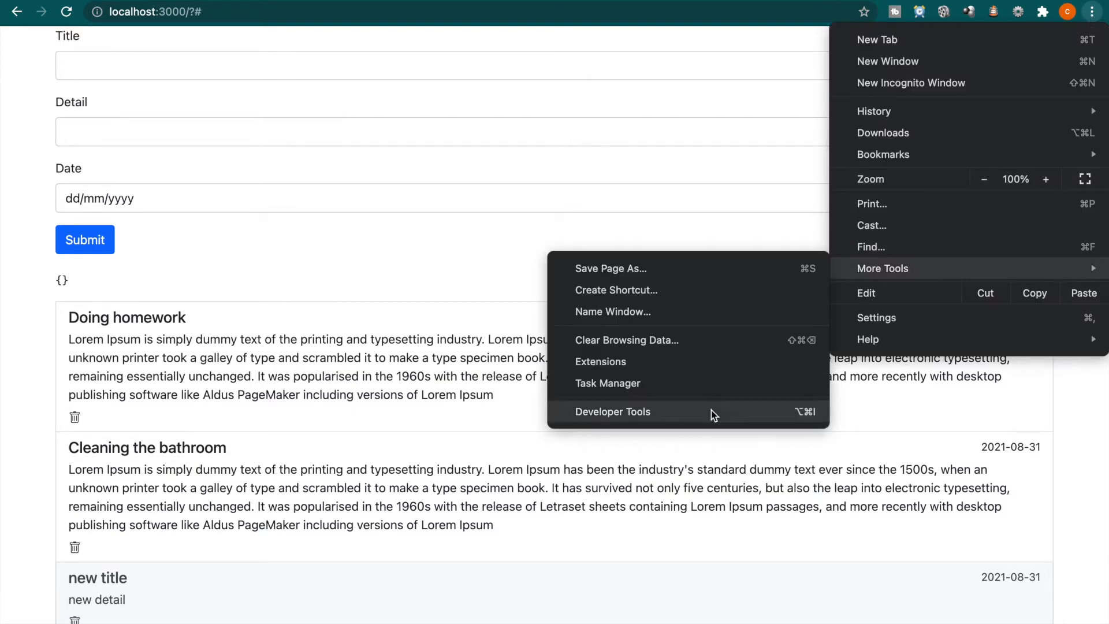
# - Show the DevTools Console with the 405 Method Not Allowed error for the delete request
pyautogui.click(612, 411)
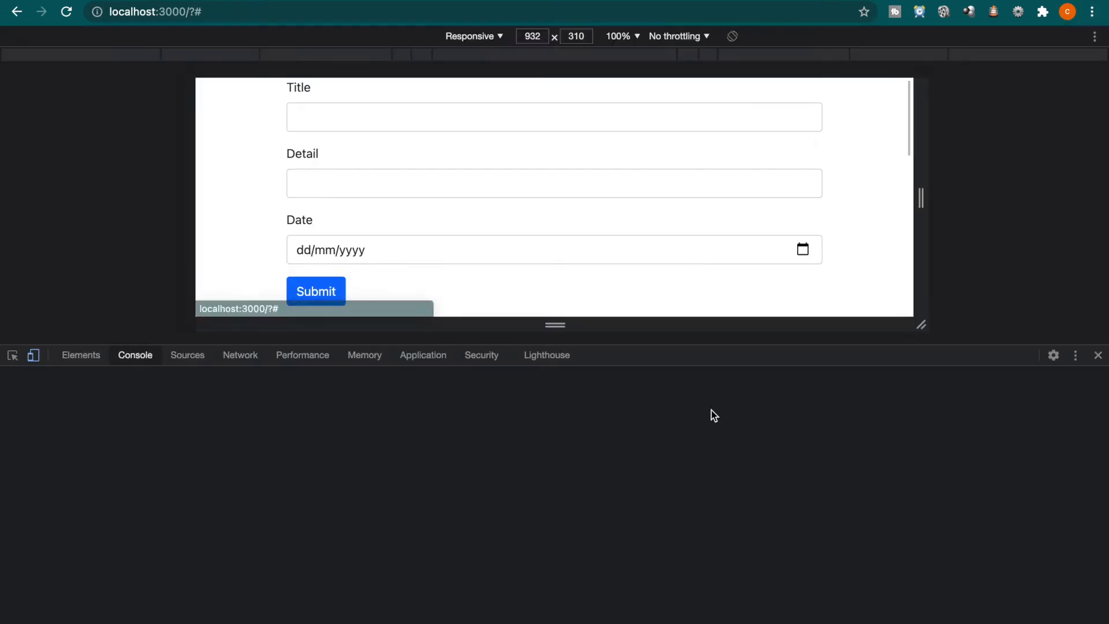
pyautogui.click(315, 291)
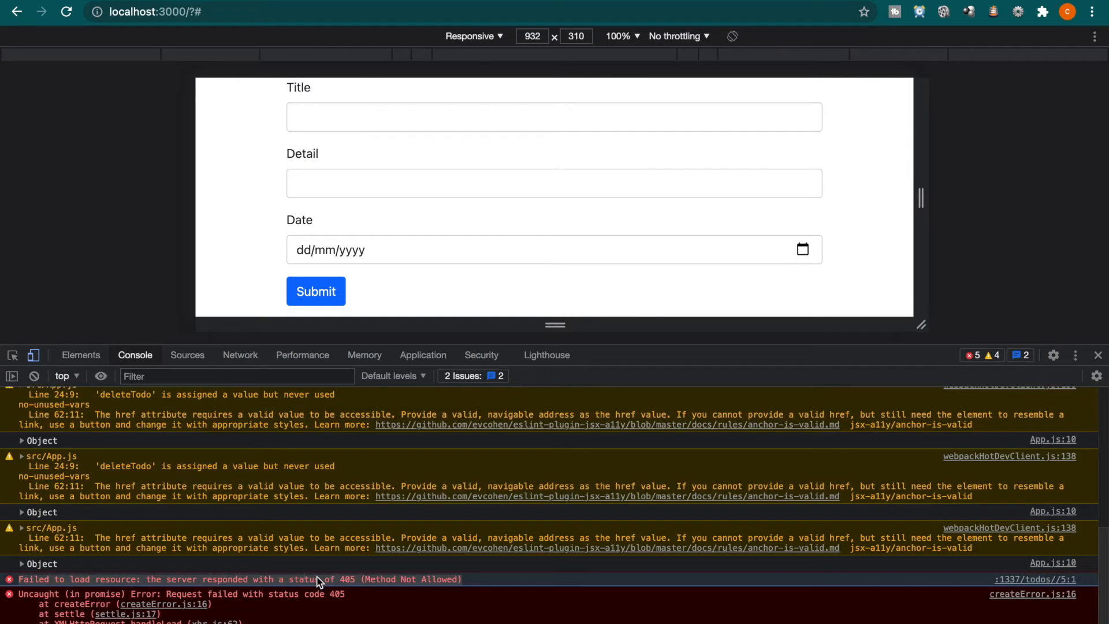
pyautogui.moveTo(40, 584)
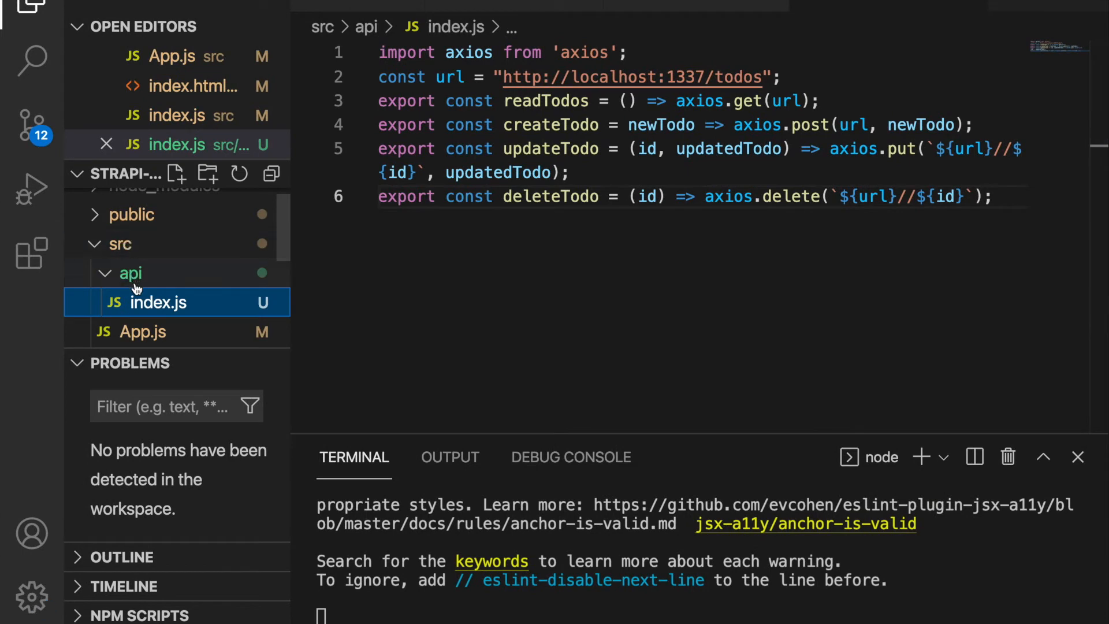
pyautogui.moveTo(159, 301)
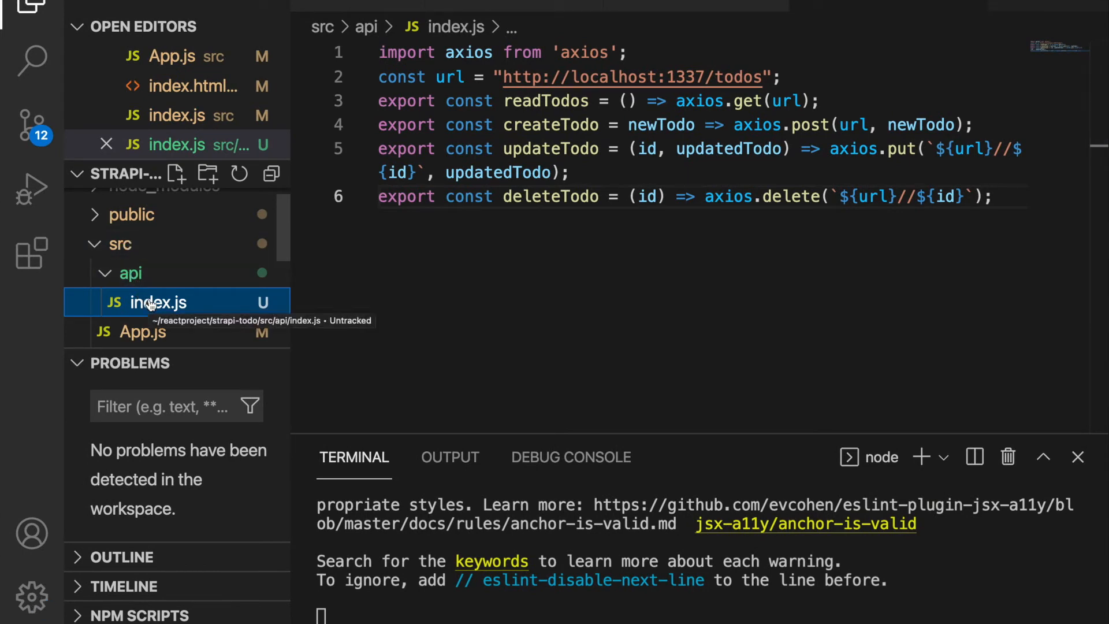
# - Switch to src/api/index.js to check the deleteTodo request URL
pyautogui.click(915, 196)
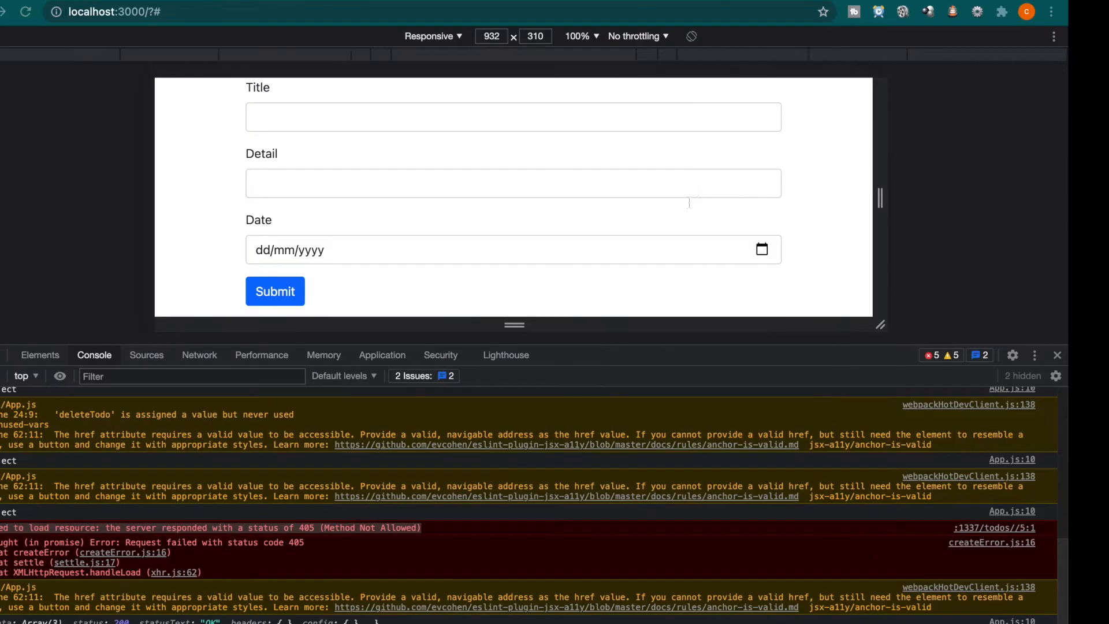
# - Reload the todo app and review the todo list and the new console warnings
pyautogui.click(274, 291)
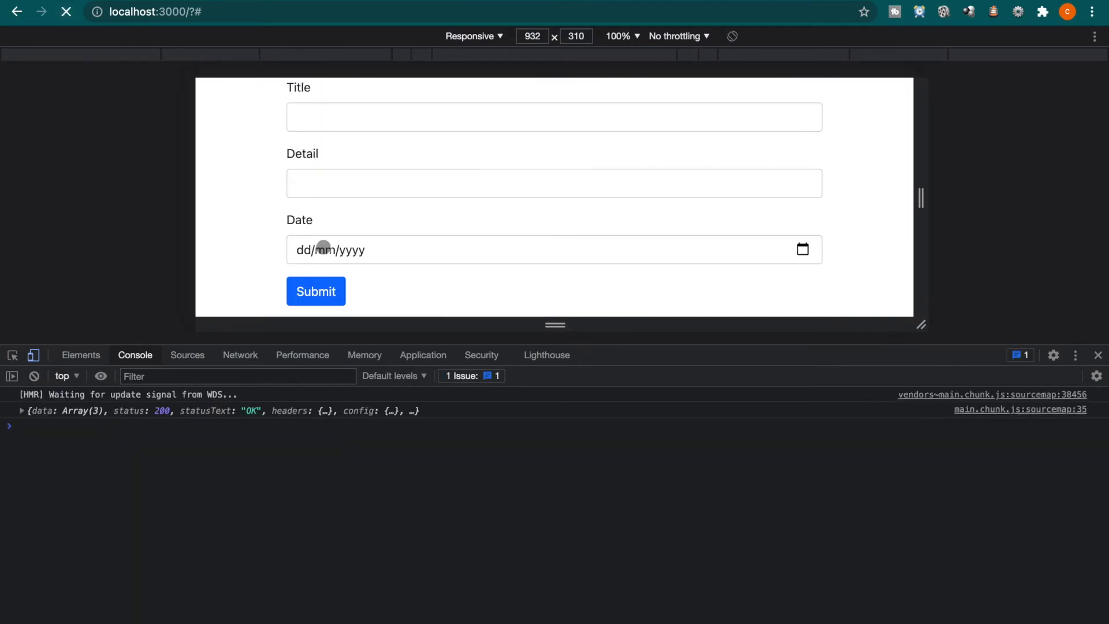
pyautogui.click(315, 291)
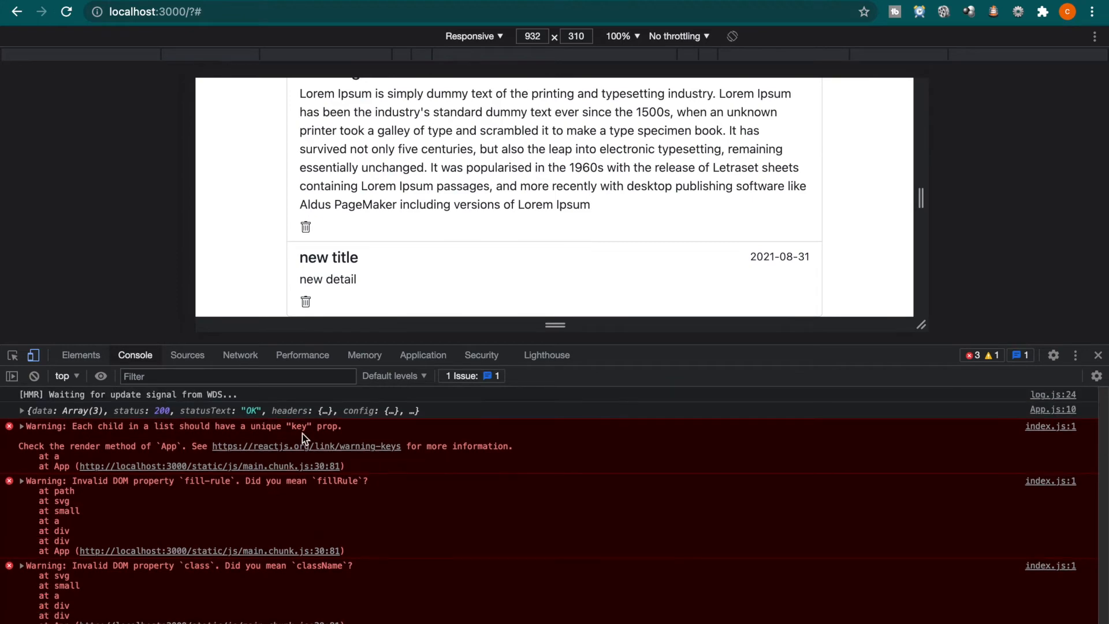
pyautogui.scroll(-3)
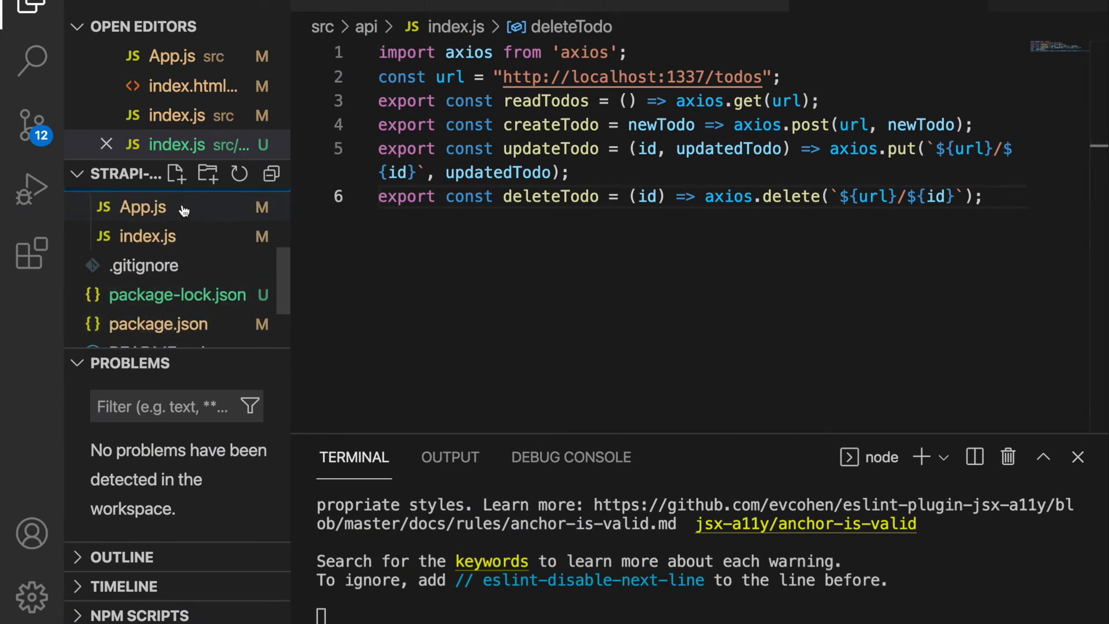
# - Add key={todo.id} to each todo item in App.js's todos.map and save
pyautogui.click(142, 207)
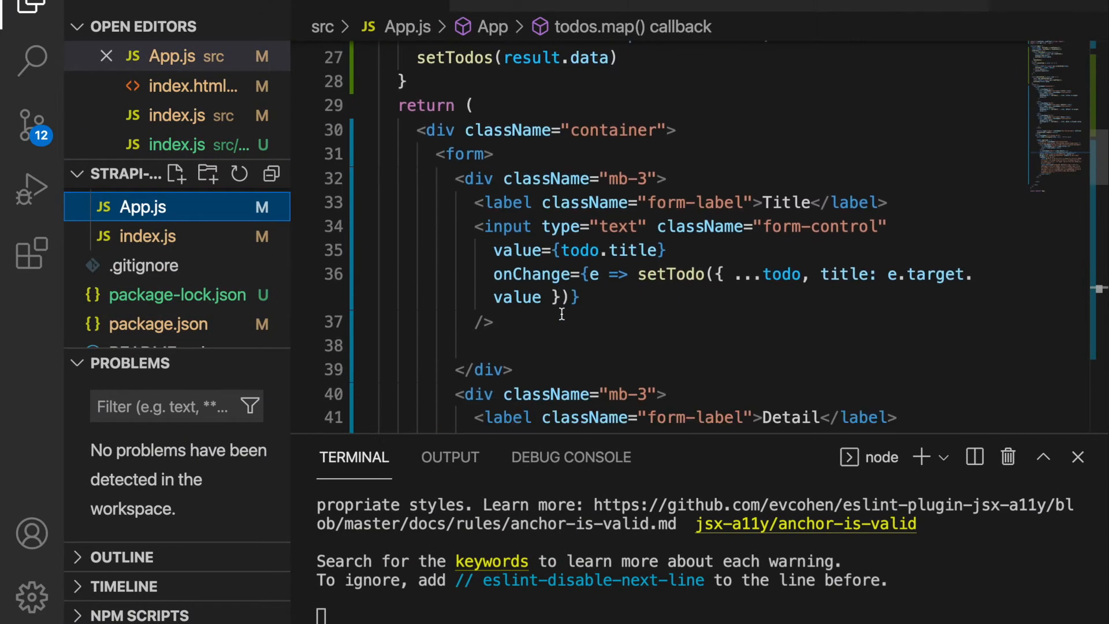
pyautogui.scroll(-3)
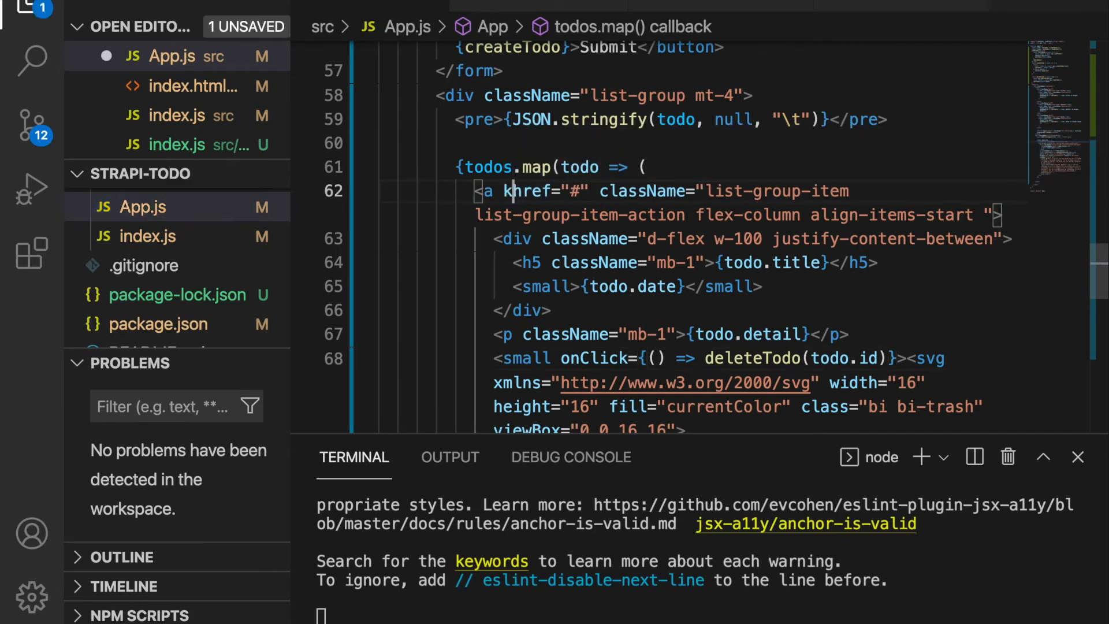
pyautogui.write('key={todo')
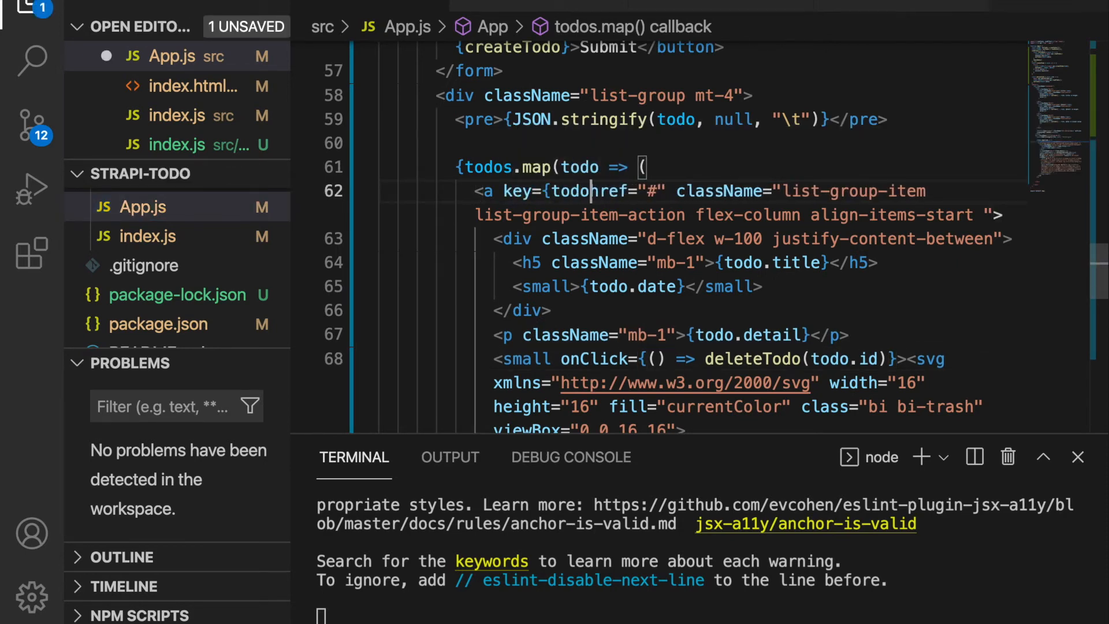
pyautogui.write('.id')
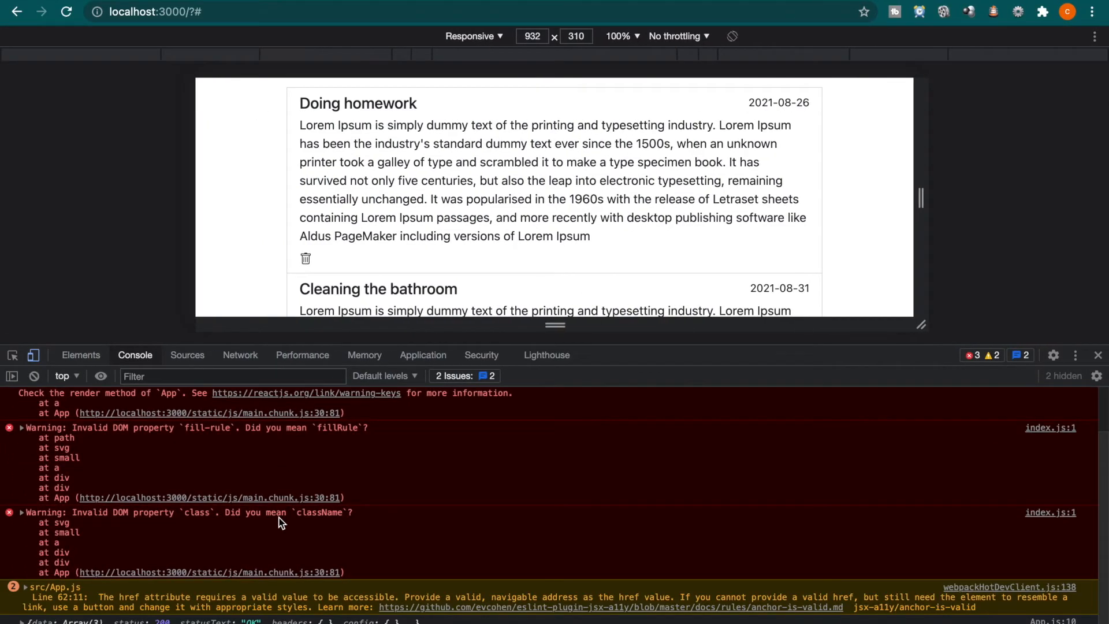
pyautogui.click(67, 11)
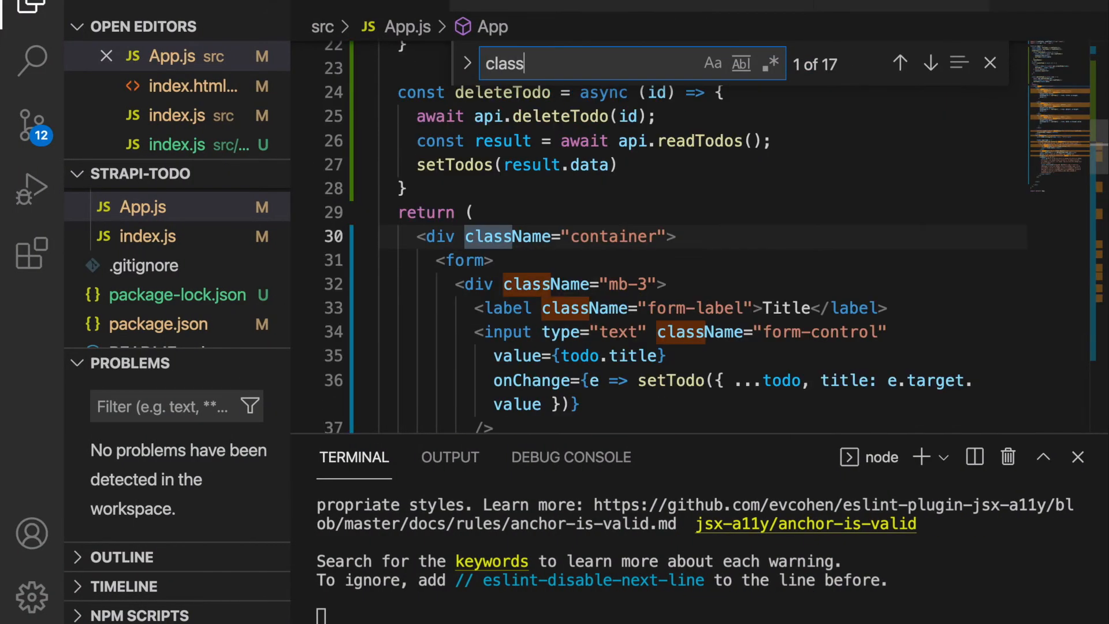
# - Step through the 'class' matches to the trash SVG and rename class to className, fill-rule to fillRule
pyautogui.click(930, 63)
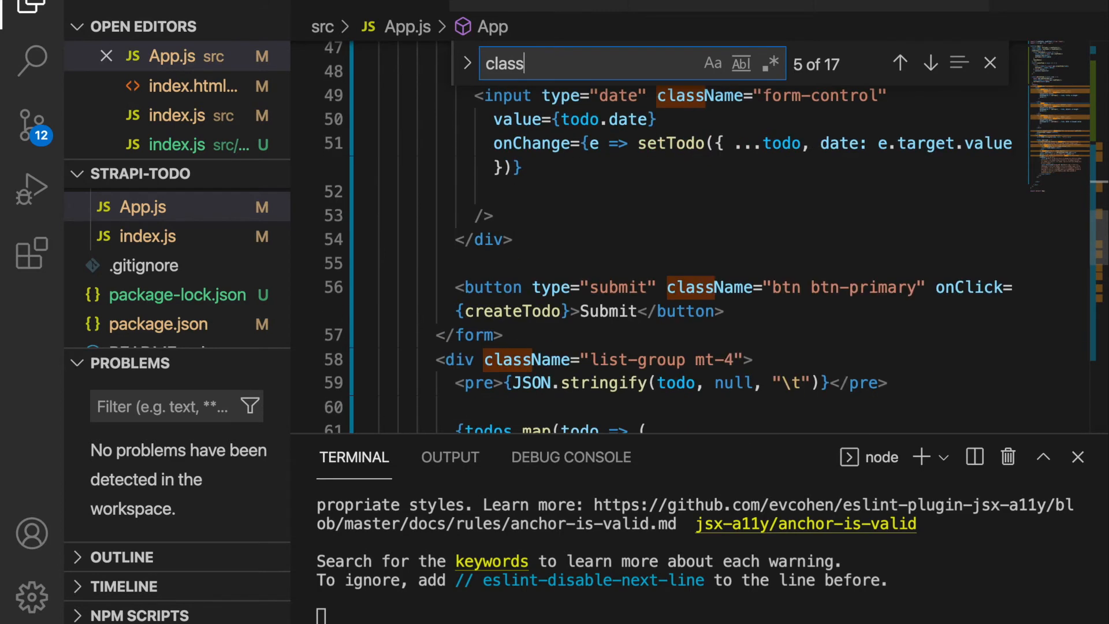
pyautogui.scroll(-3)
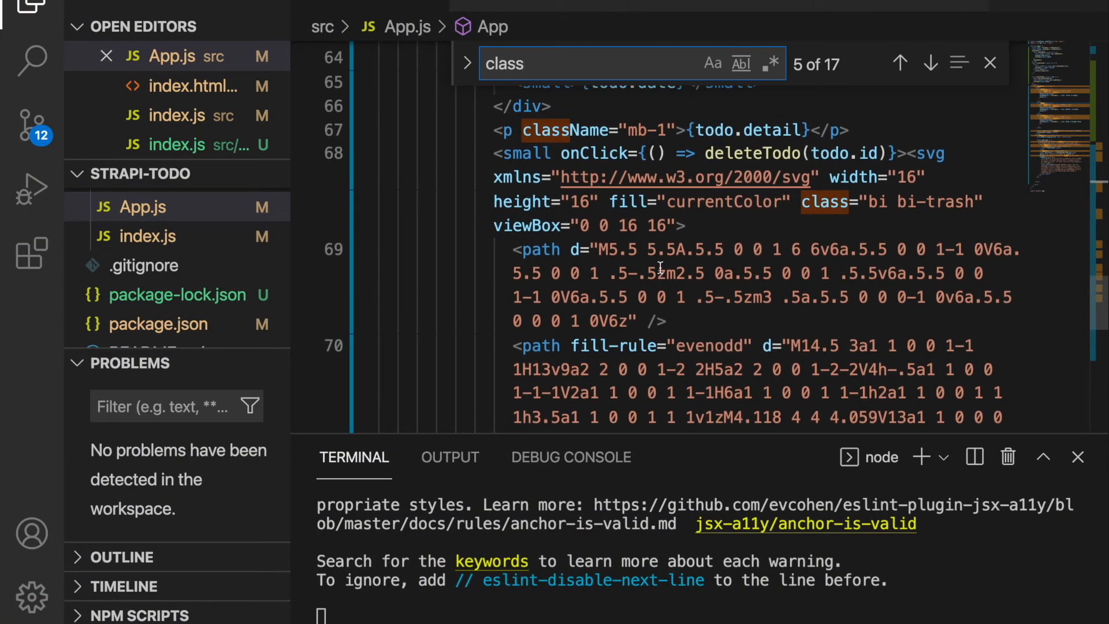
pyautogui.scroll(-3)
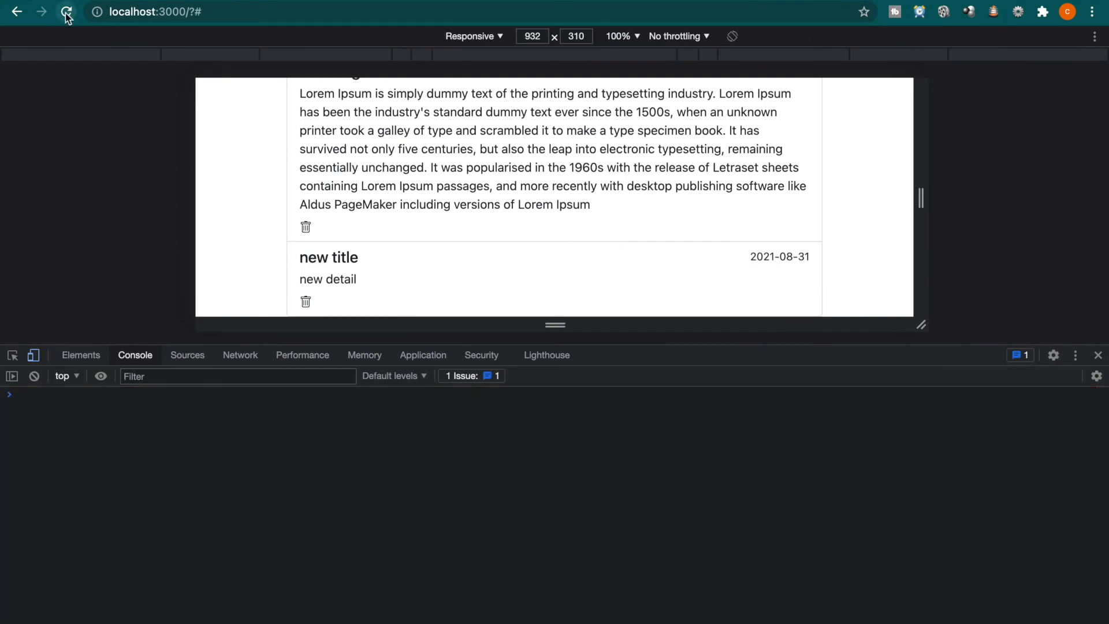
# - Reload the app and delete the 'new title' todo, leaving Doing homework and Cleaning the bathroom
pyautogui.click(67, 11)
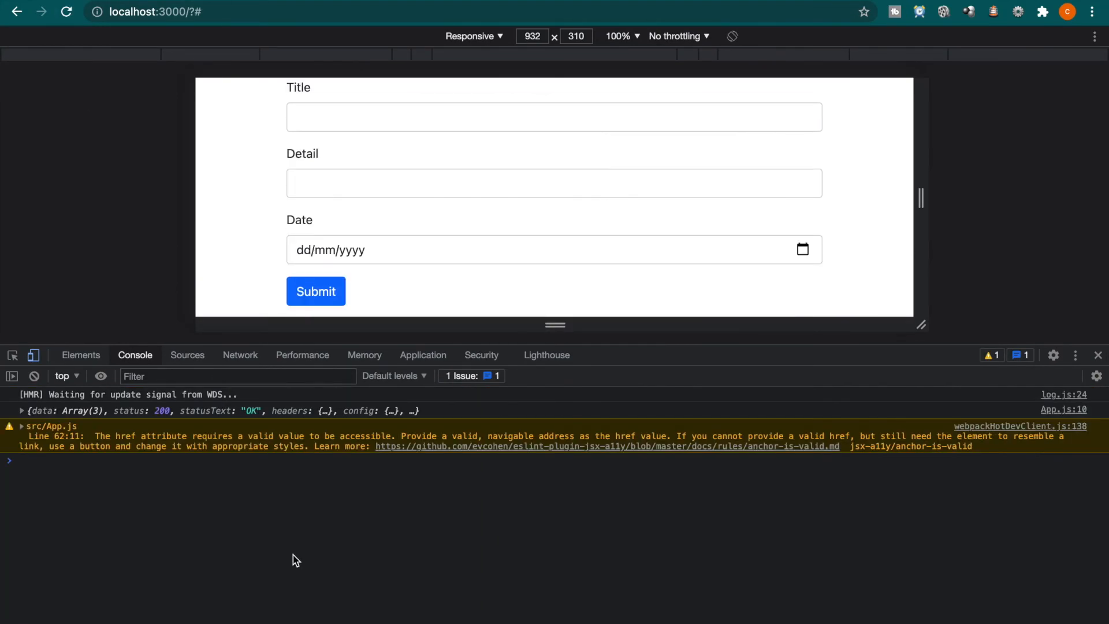
pyautogui.click(315, 291)
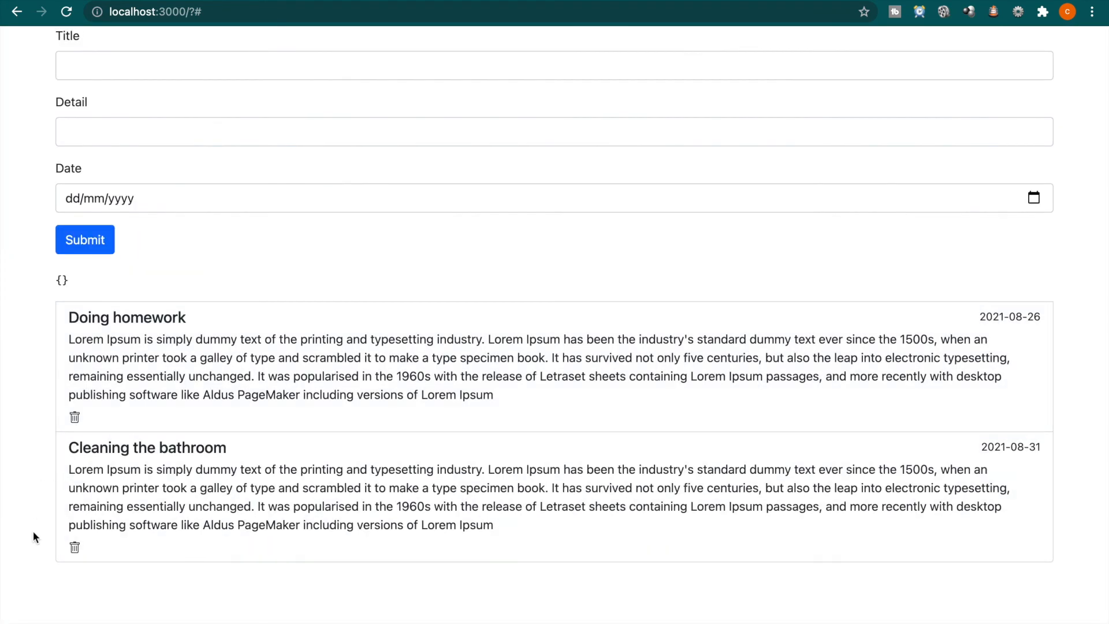
pyautogui.moveTo(59, 585)
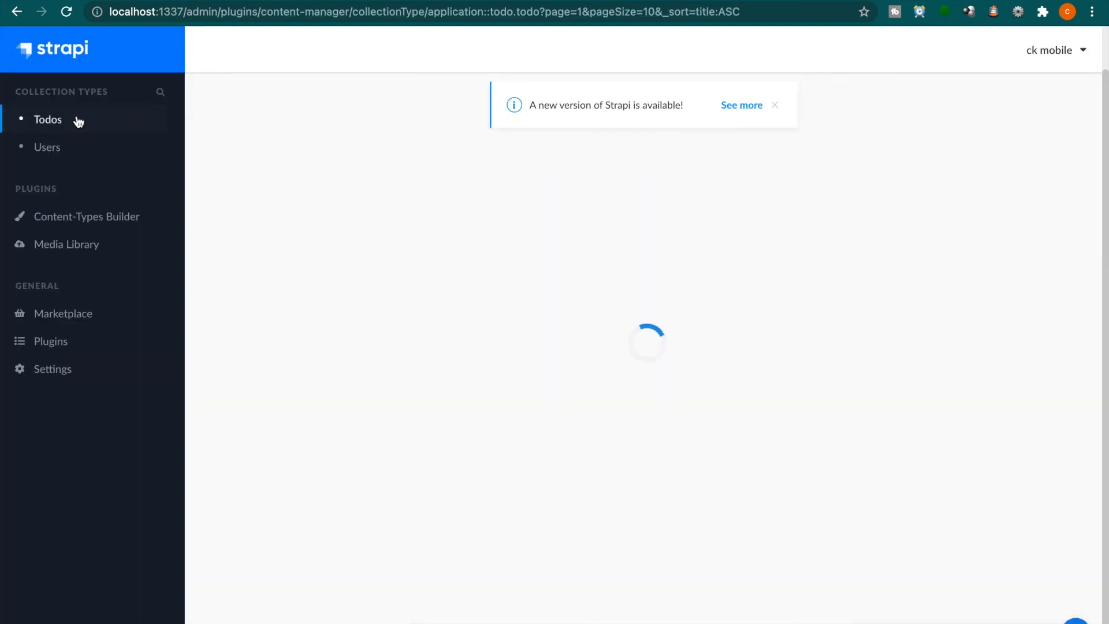
# - Show the Strapi Todos collection listing Cleaning the bathroom and Doing homework
pyautogui.click(48, 119)
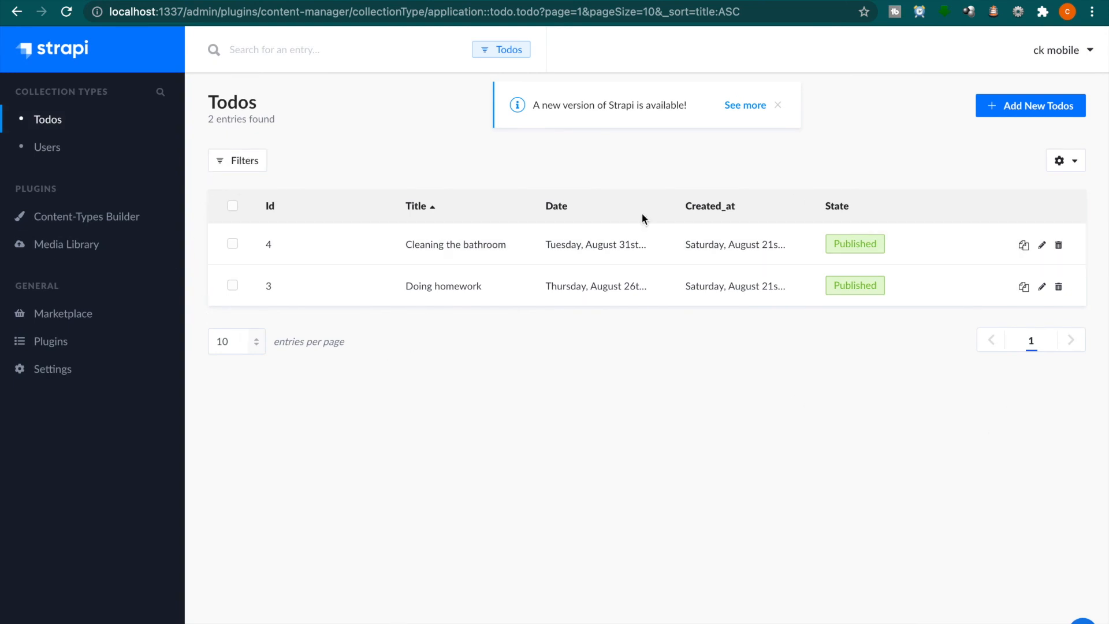
pyautogui.moveTo(402, 434)
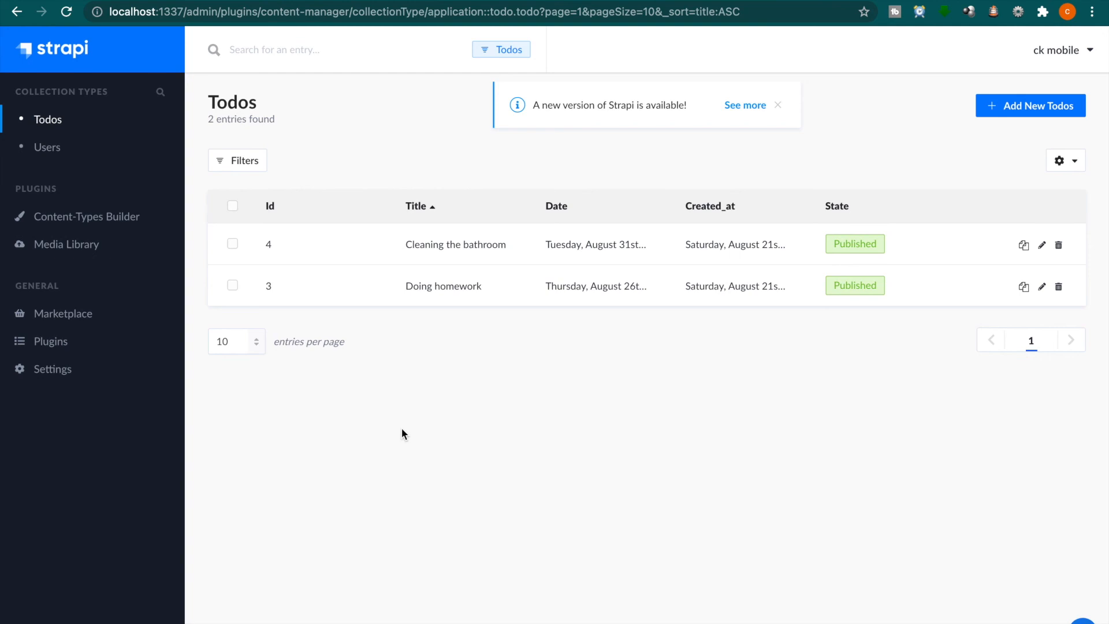
pyautogui.moveTo(650, 447)
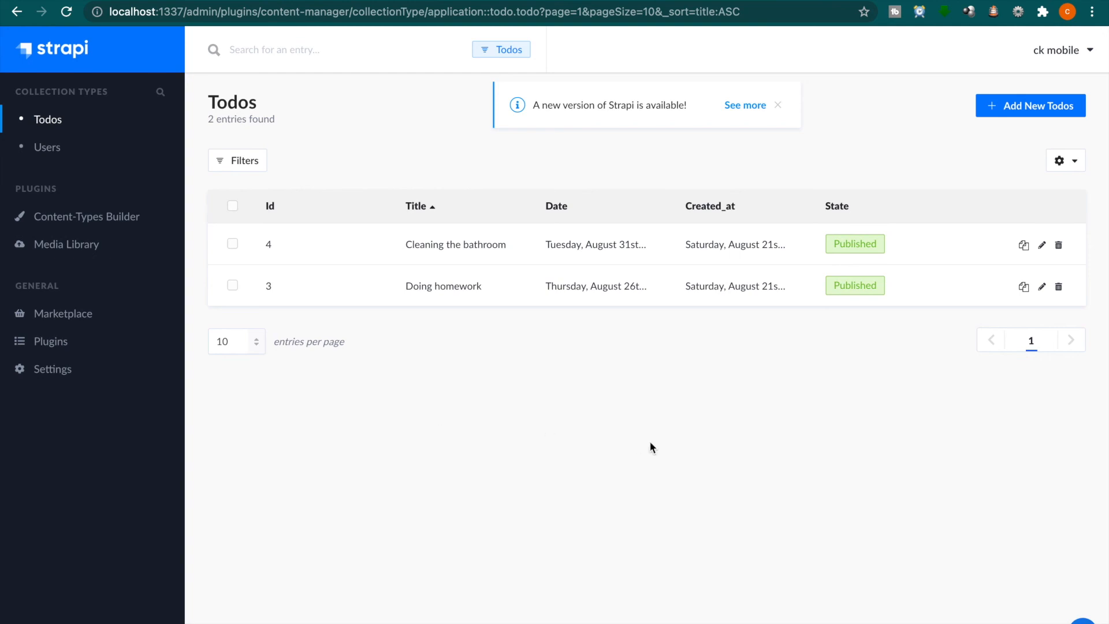